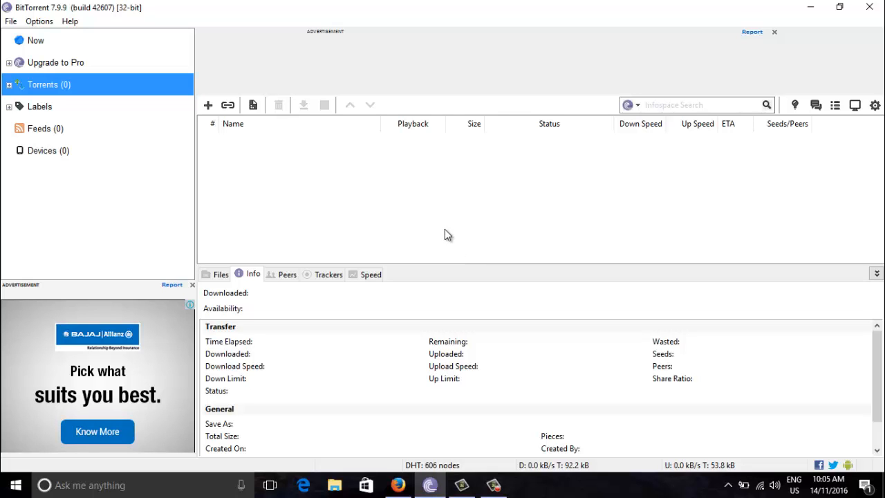
pyautogui.moveTo(412, 74)
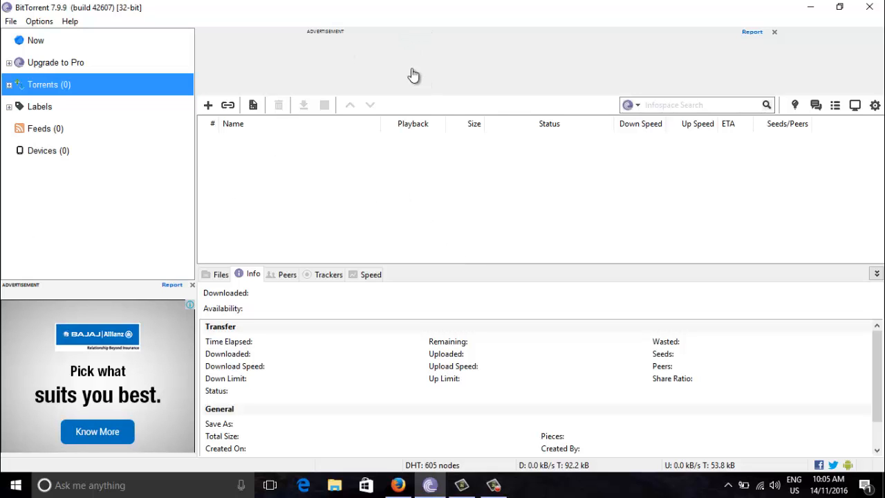
pyautogui.moveTo(422, 396)
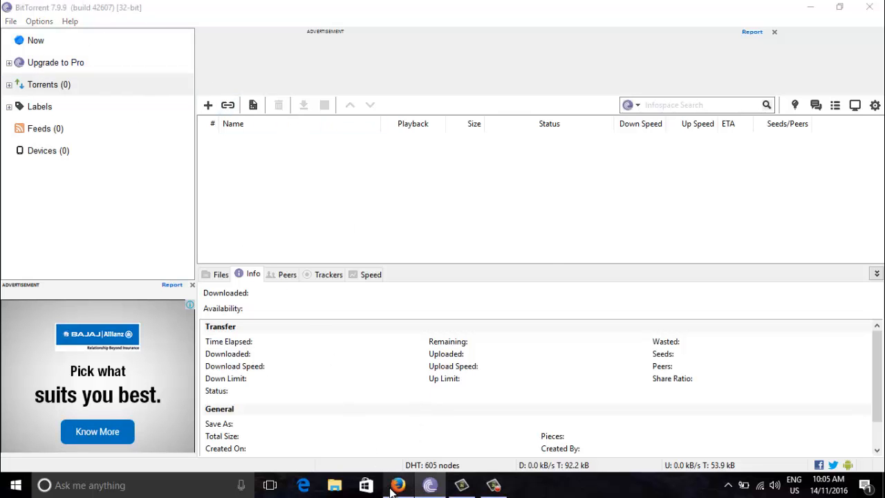
# Check the wikiHow guide, then open BitTorrent's Preferences window
pyautogui.click(399, 485)
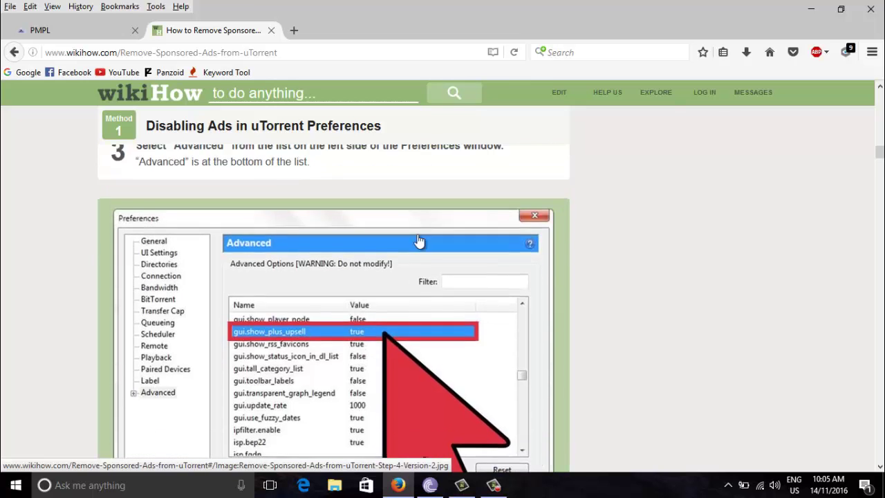
pyautogui.scroll(-3)
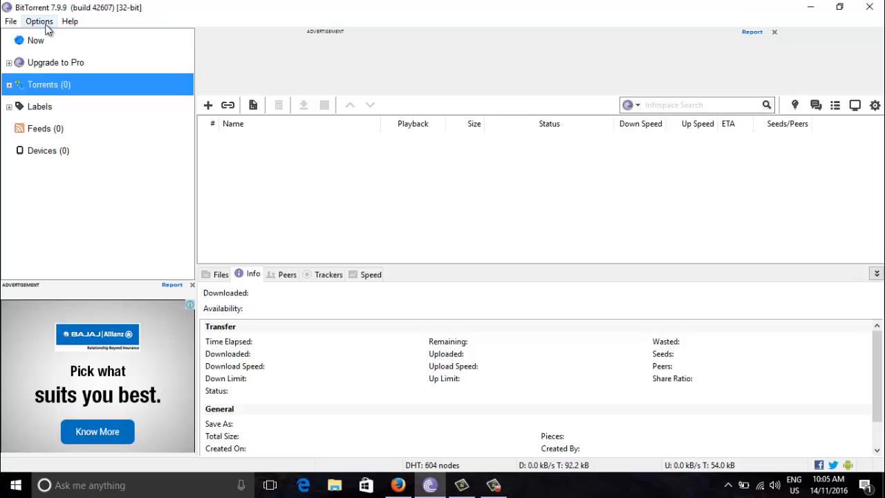
pyautogui.click(39, 20)
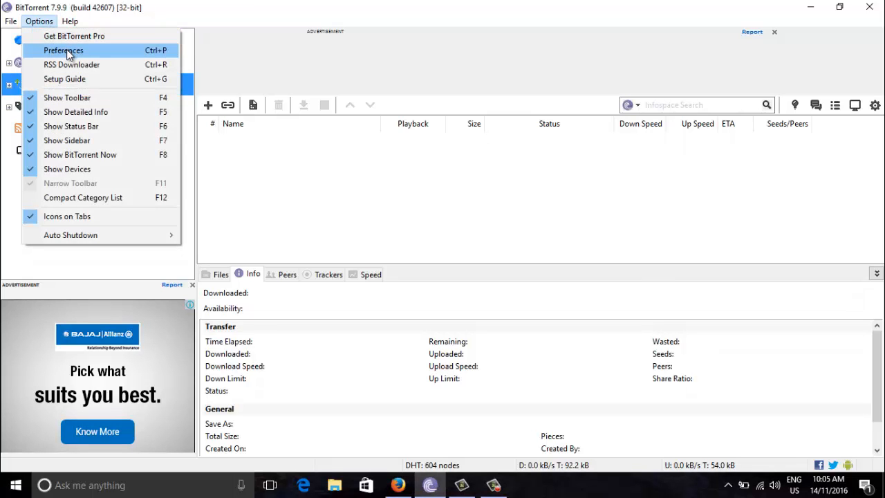
pyautogui.click(66, 51)
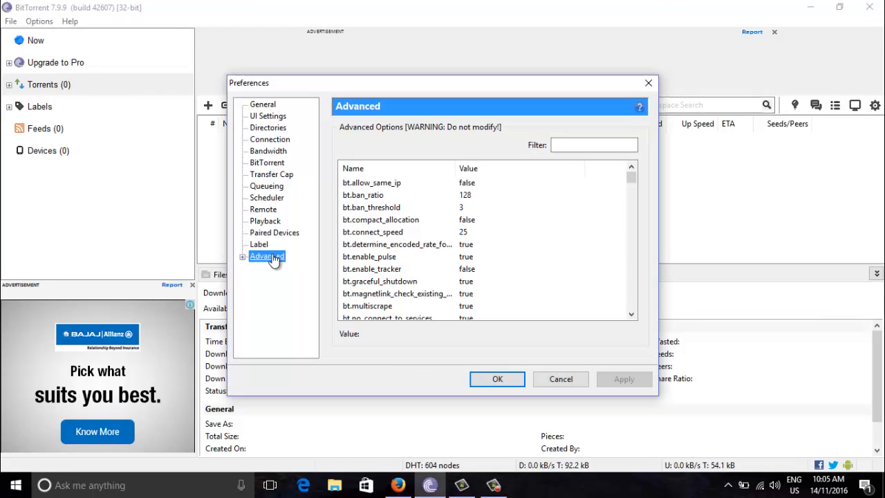
pyautogui.moveTo(397, 484)
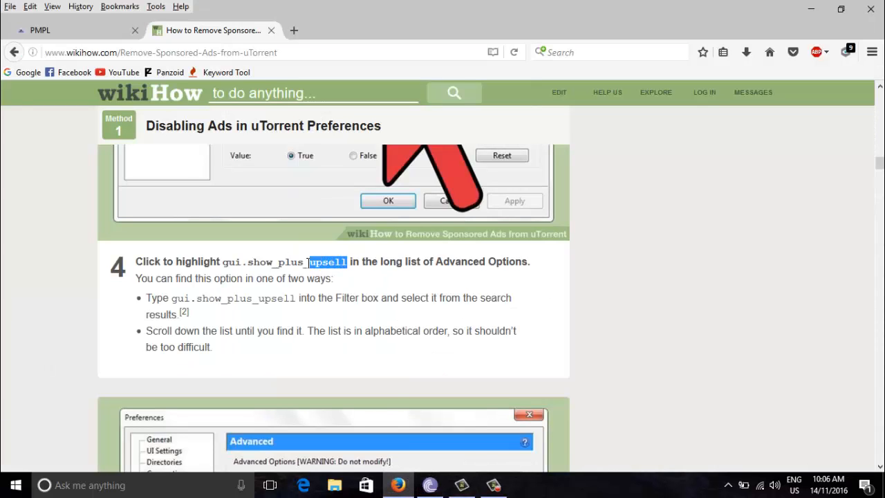
# Filter the Advanced options to gui.show_plus_upsell and select that row
pyautogui.moveTo(347, 261); pyautogui.dragTo(227, 261)
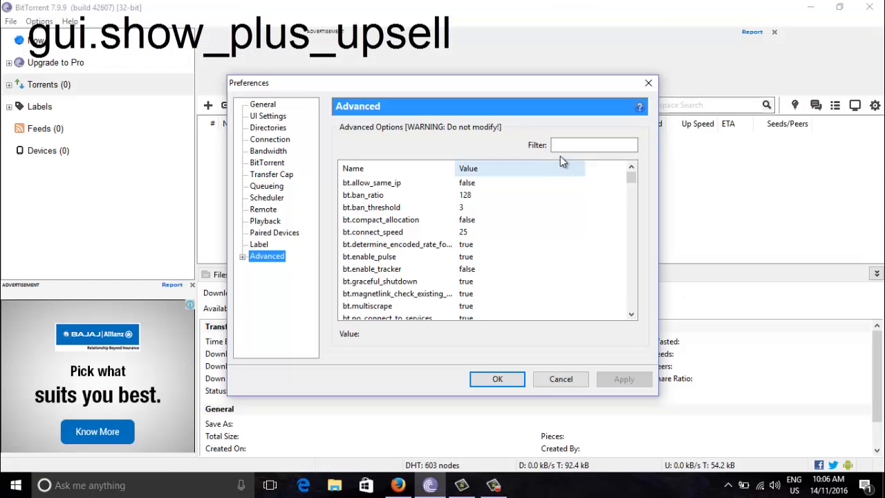
pyautogui.write('gui.show_plus_upsell')
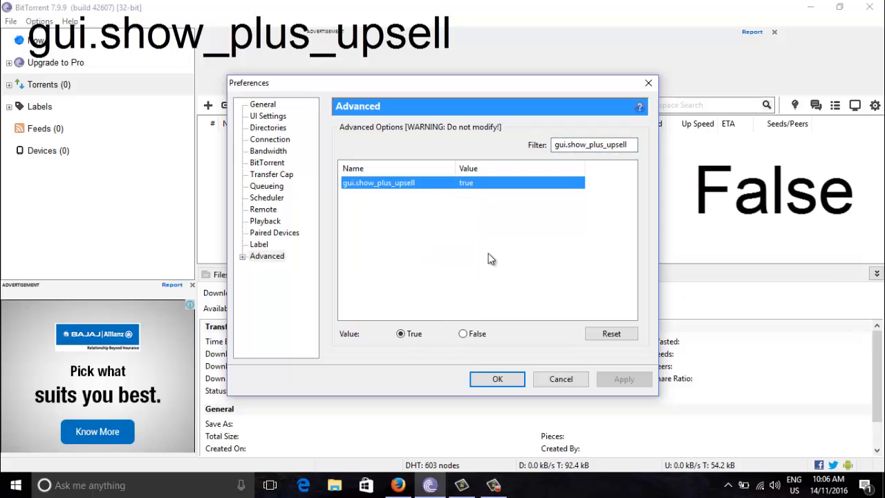
pyautogui.click(463, 334)
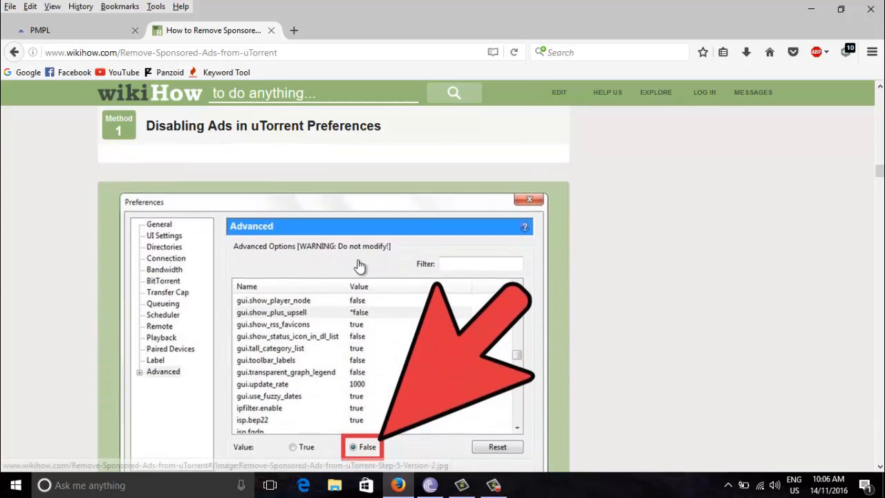
# Scroll the wikiHow guide to step 7 and highlight offers.sponsored_torrent_offer_enabled
pyautogui.scroll(-3)
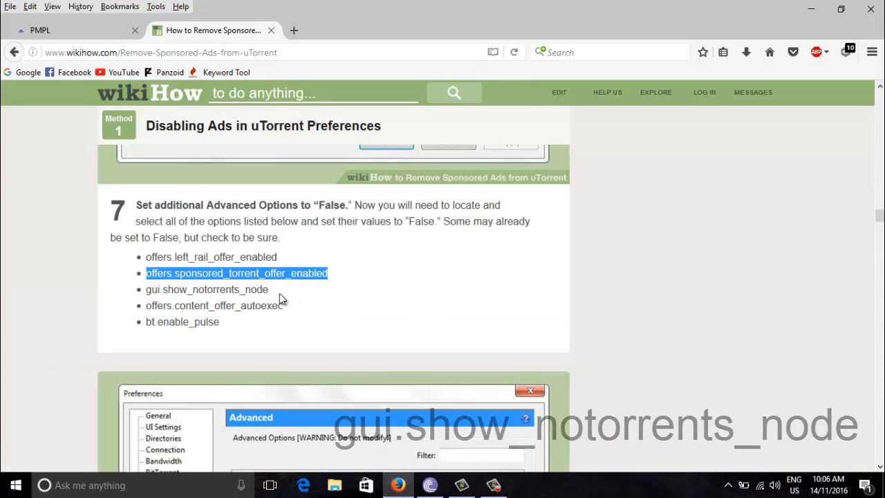
pyautogui.doubleClick(206, 289)
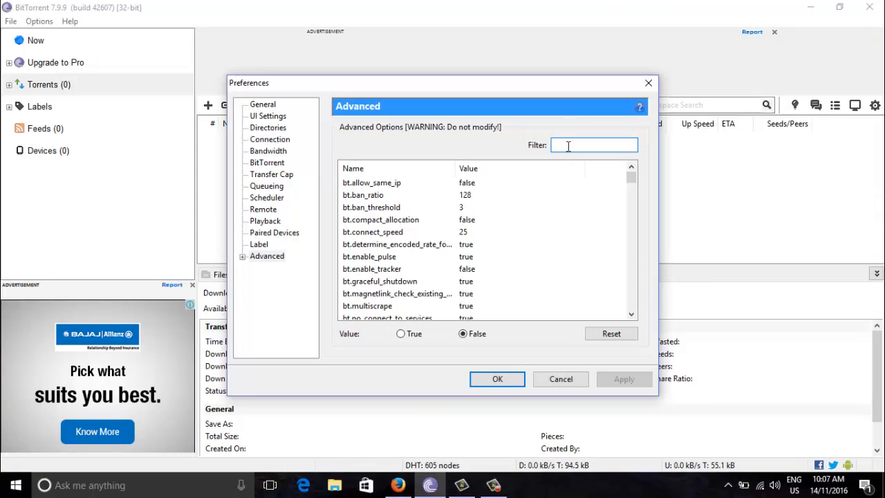
# Filter for bt.enable_pulse, set it to False, and confirm Preferences with OK
pyautogui.click(398, 486)
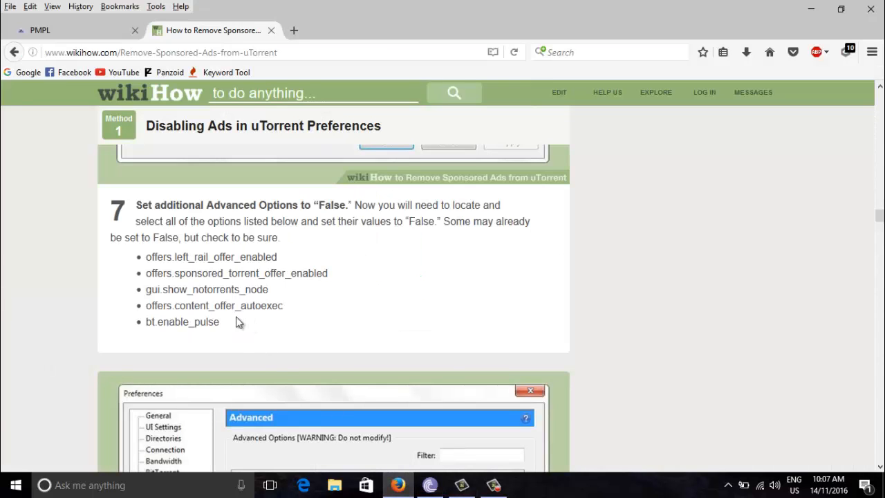
pyautogui.doubleClick(182, 322)
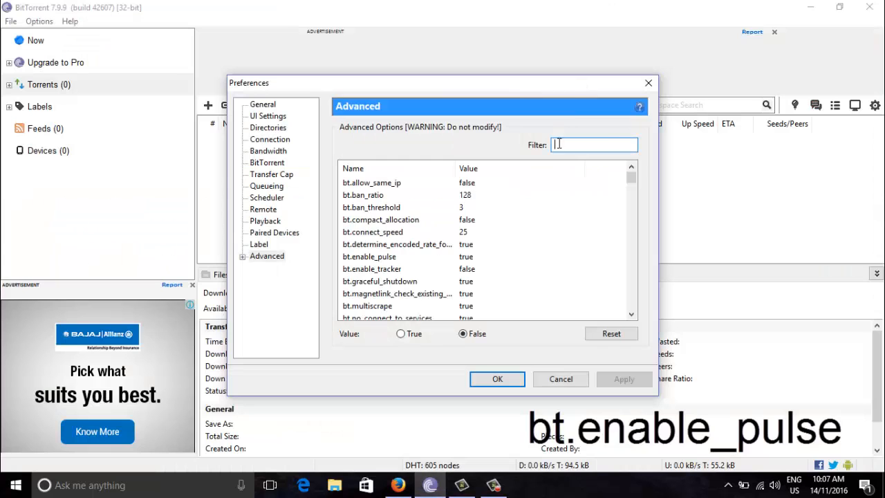
pyautogui.write('bt.enable_pulse')
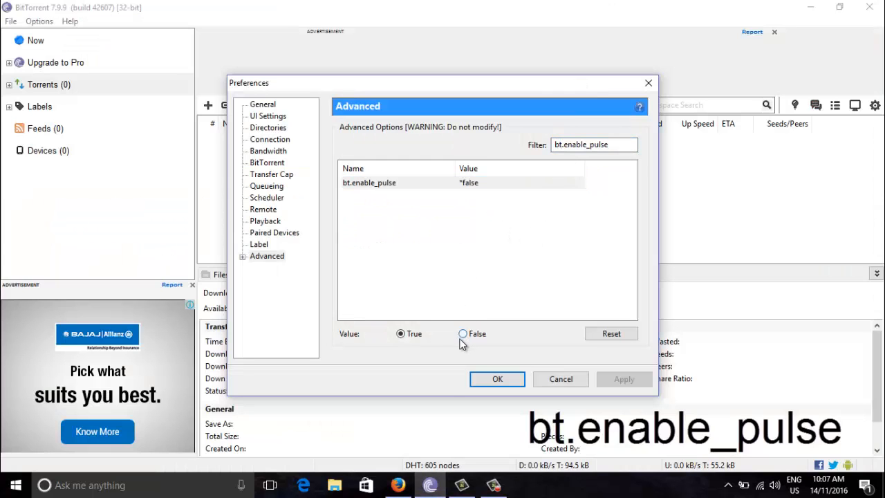
pyautogui.click(398, 485)
pyautogui.write('content_offer_autoexec')
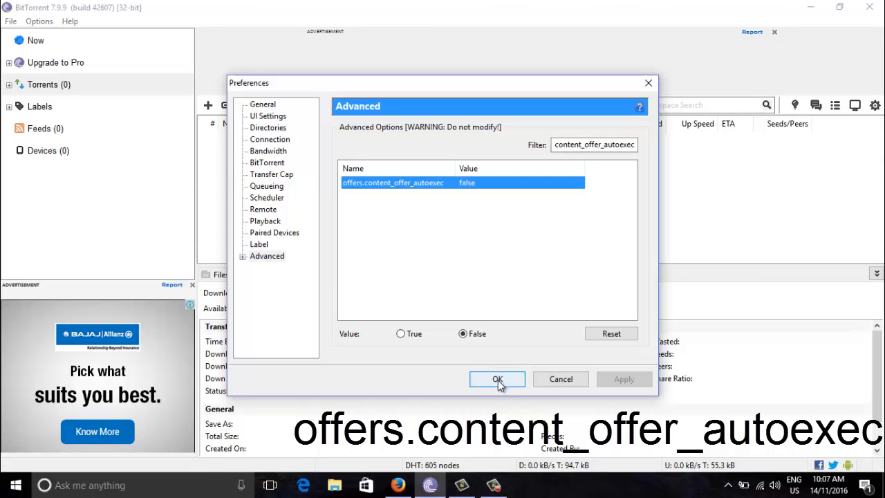
pyautogui.click(497, 379)
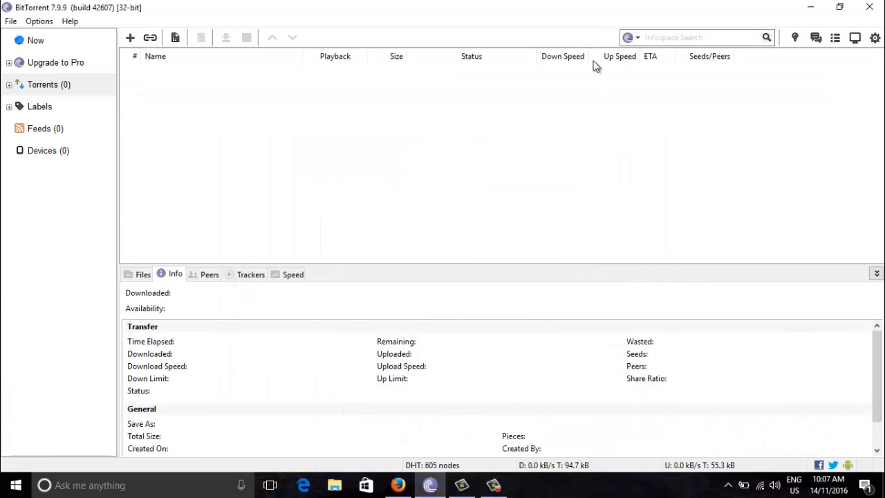
pyautogui.moveTo(332, 259)
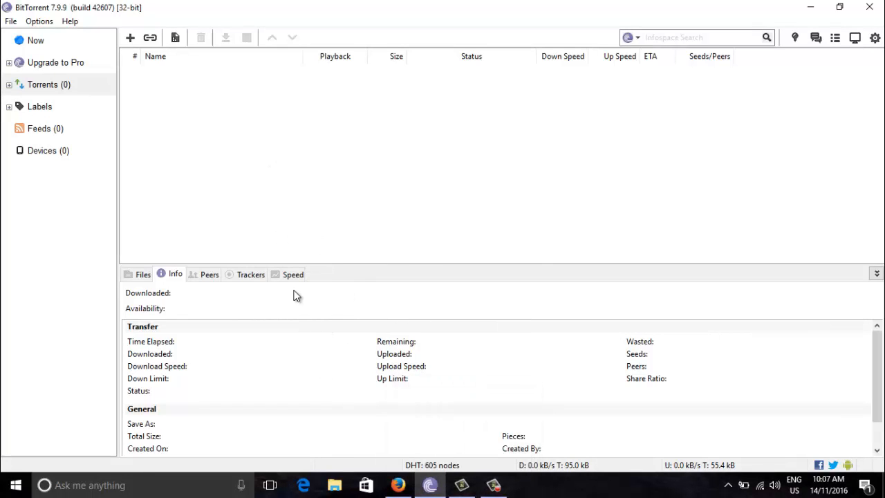
pyautogui.moveTo(359, 372)
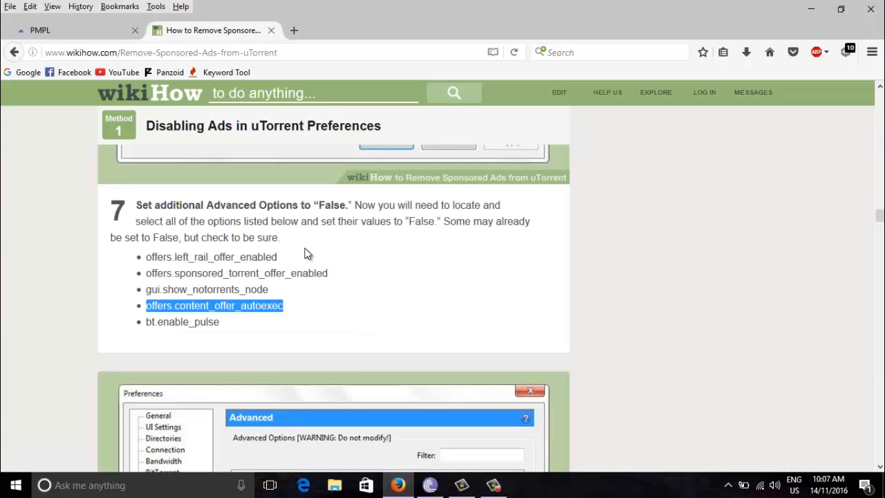
# Scroll the wikiHow guide down to step 8's illustration
pyautogui.scroll(-3)
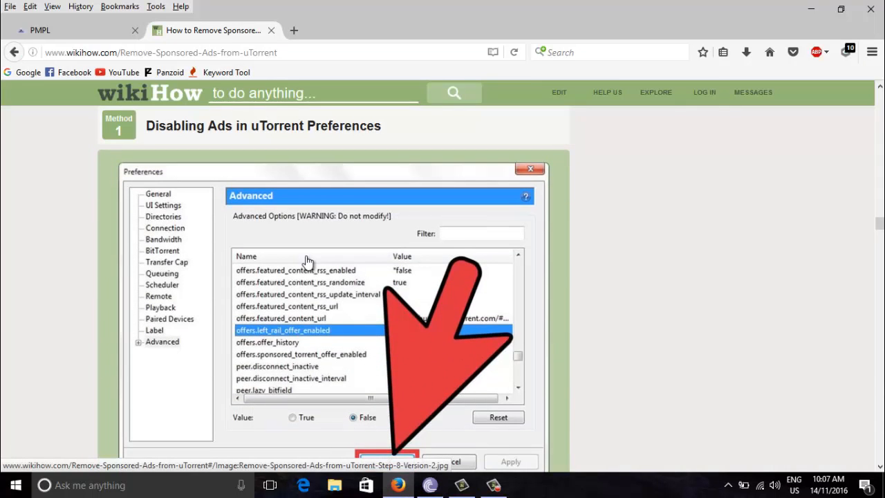